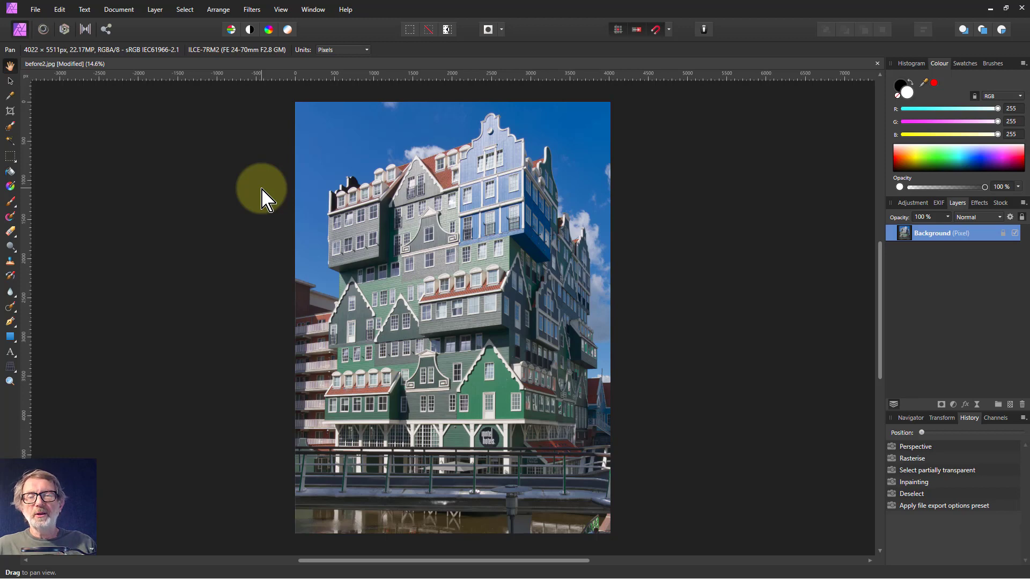
mouse_move(304, 200)
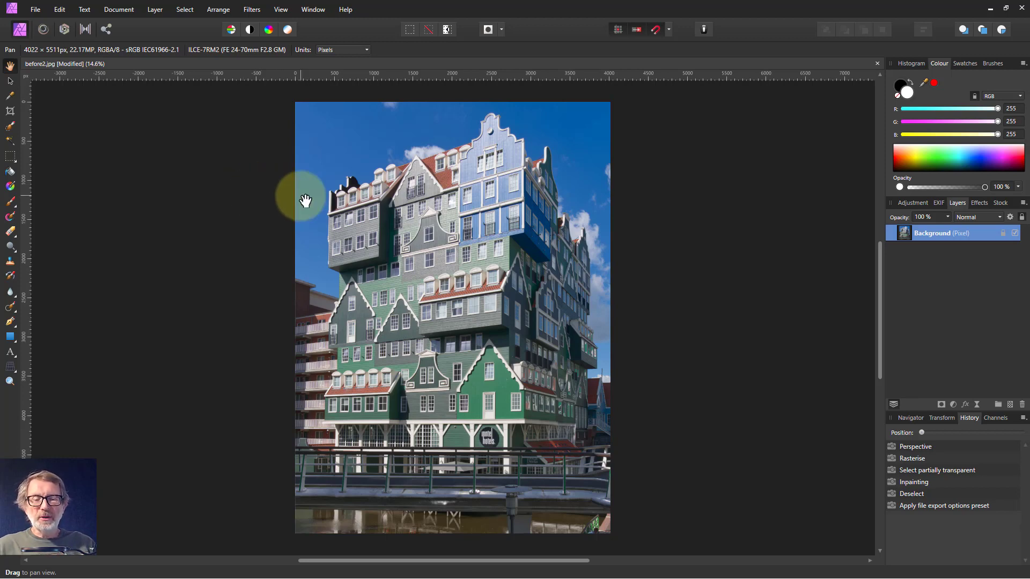
mouse_move(210, 204)
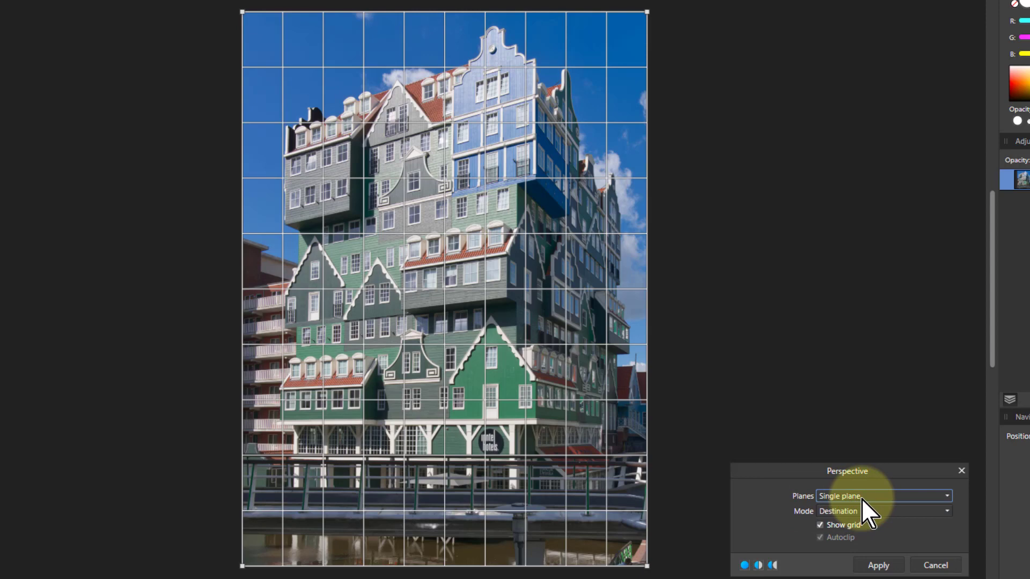
Step: Switch the Perspective filter to Dual plane and leave the shared center edge back in the middle after a trial shift
left_click(883, 496)
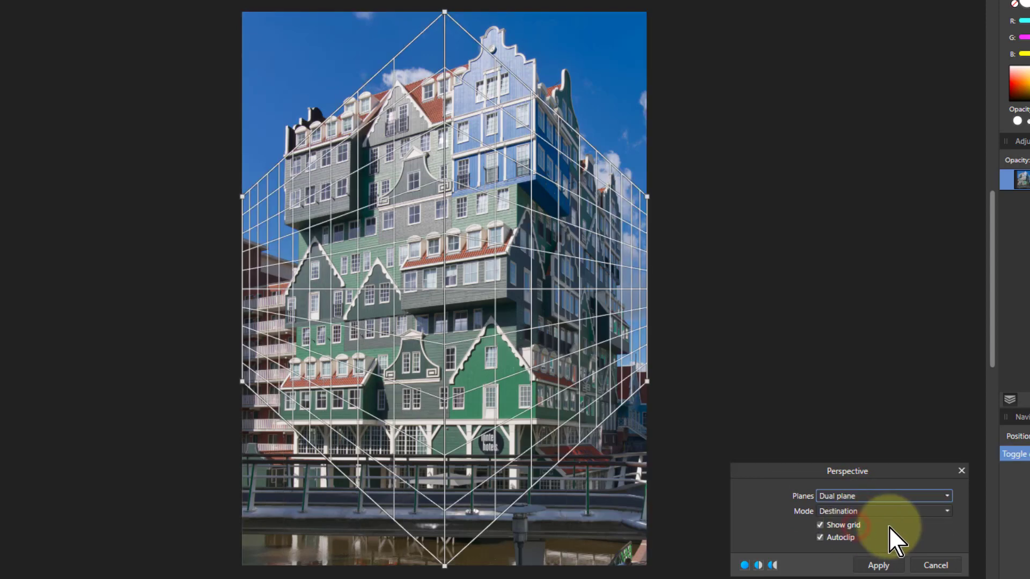
mouse_move(584, 486)
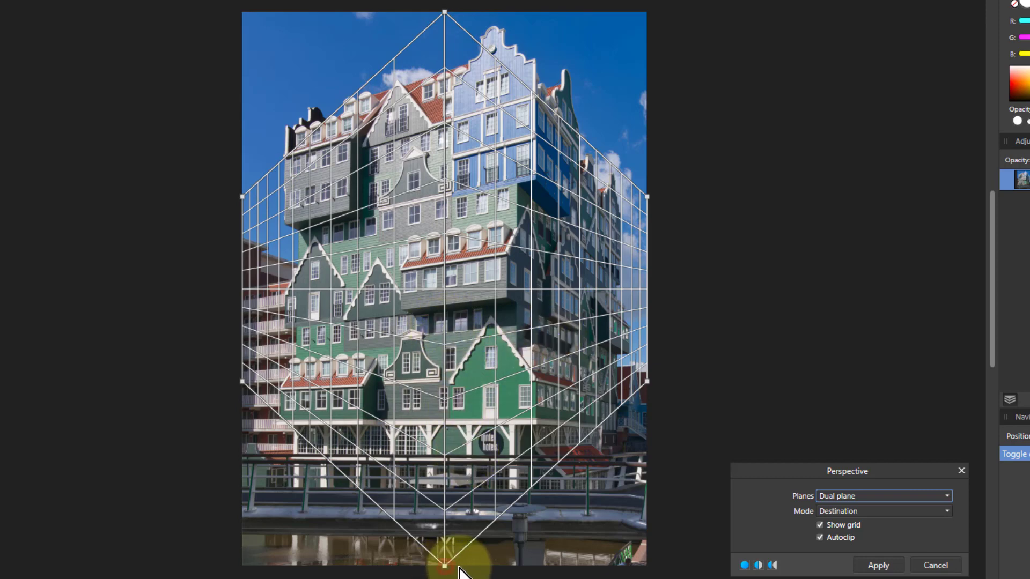
left_click_drag(444, 565, 347, 566)
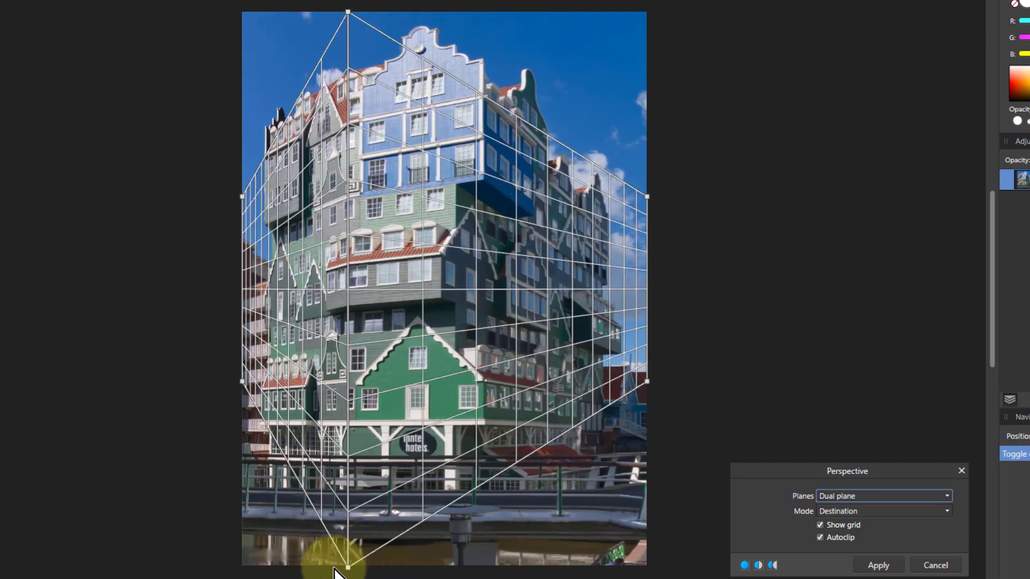
left_click_drag(347, 569, 455, 572)
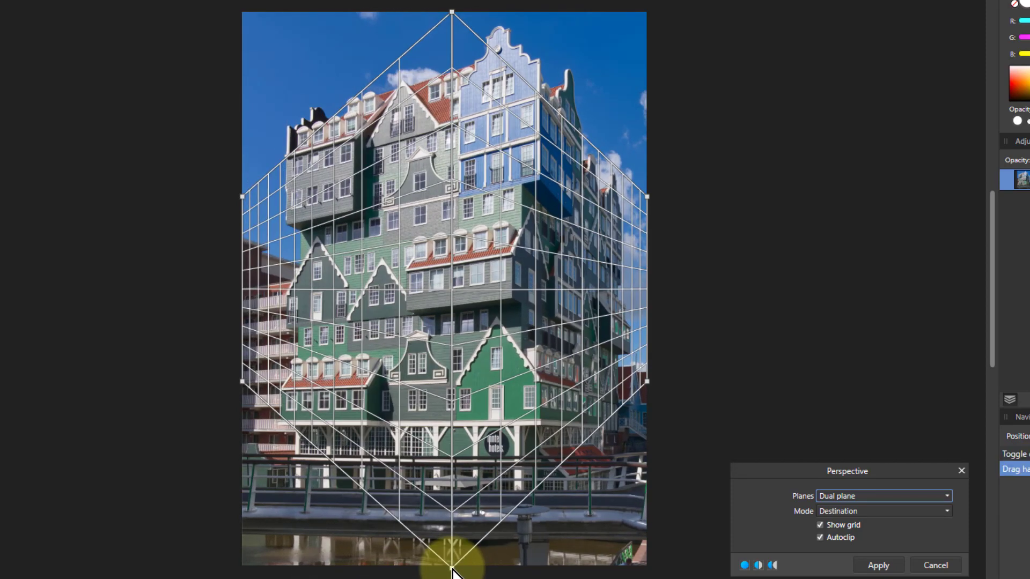
left_click_drag(452, 569, 444, 564)
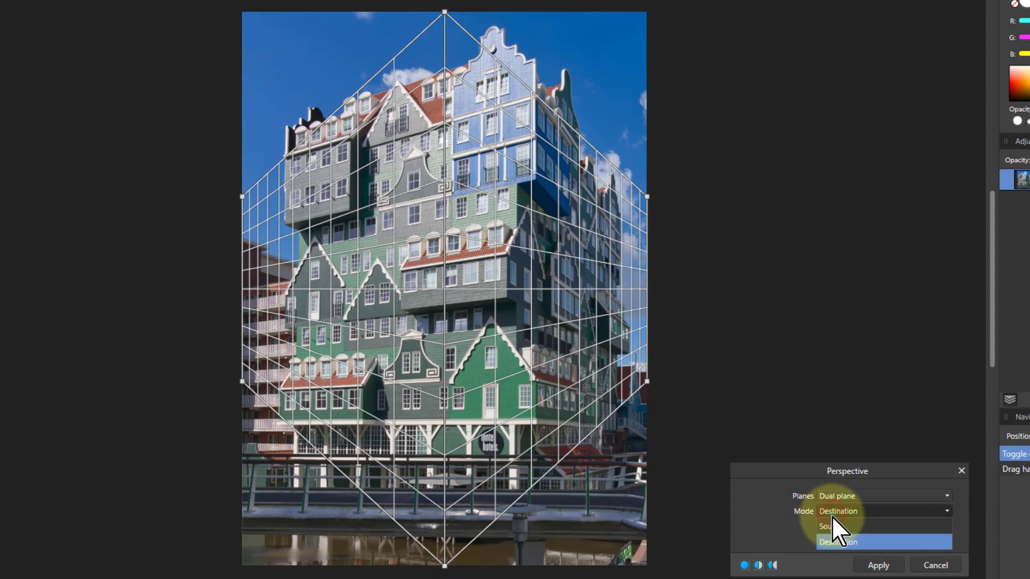
Step: In Source mode, place the grid's shared center edge along the building's corner, top and bottom
left_click(835, 526)
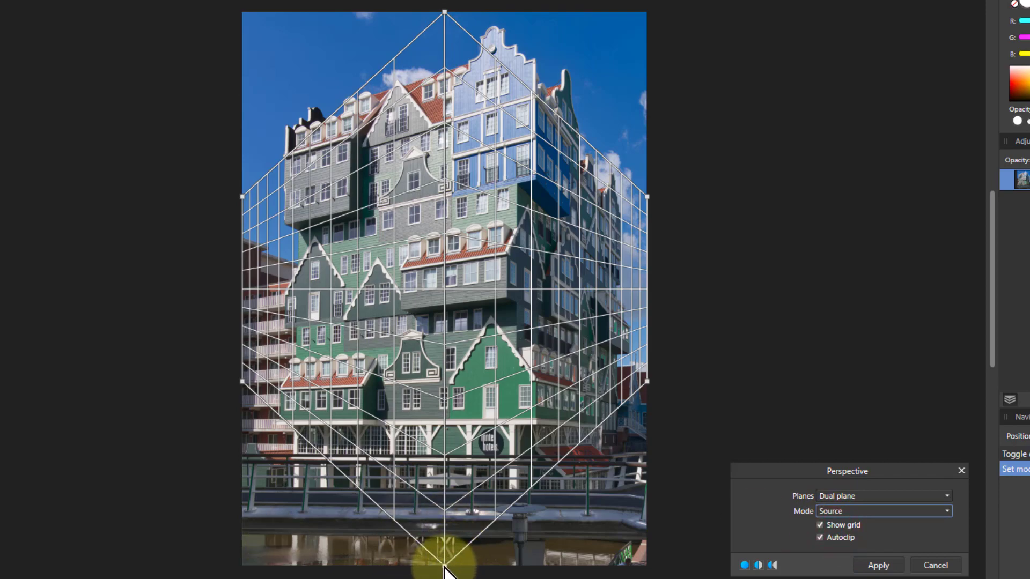
left_click_drag(443, 569, 549, 433)
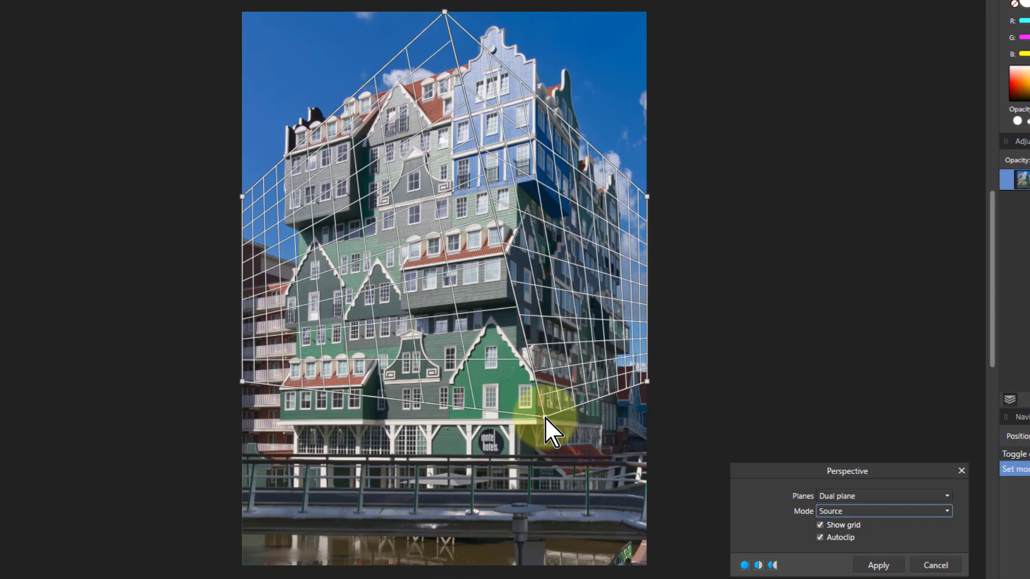
left_click_drag(552, 434, 542, 436)
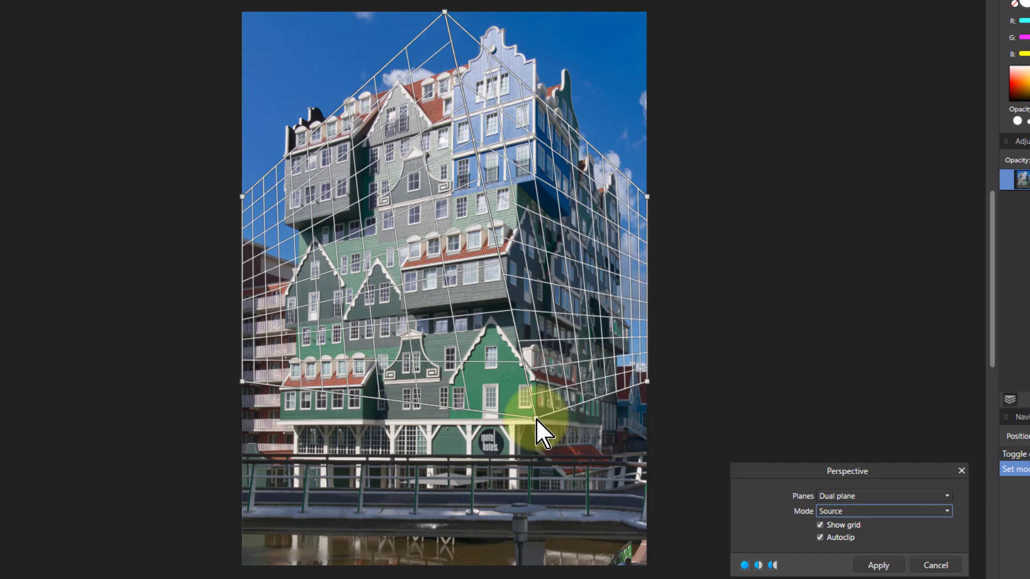
left_click_drag(545, 427, 539, 118)
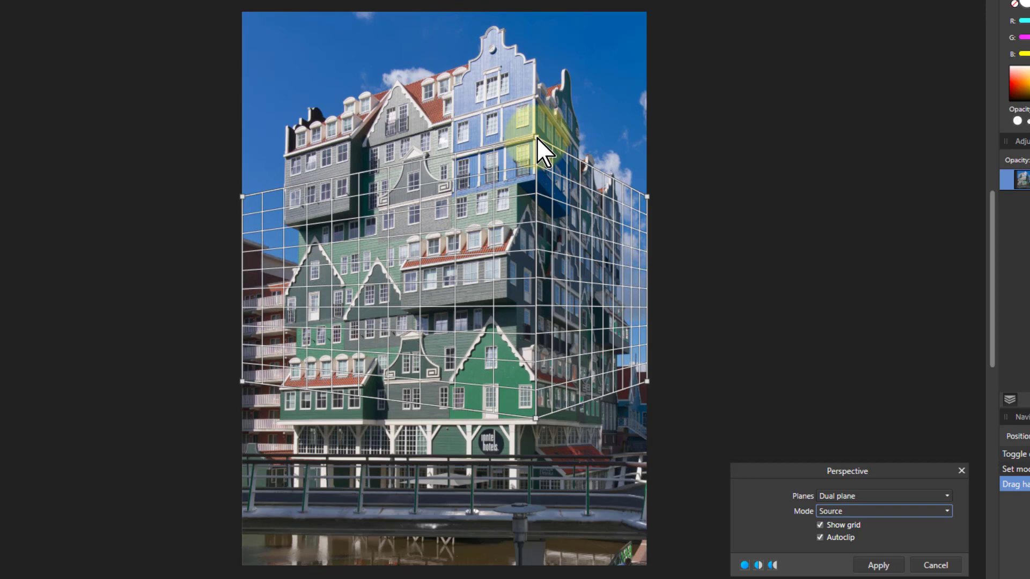
left_click_drag(542, 142, 532, 143)
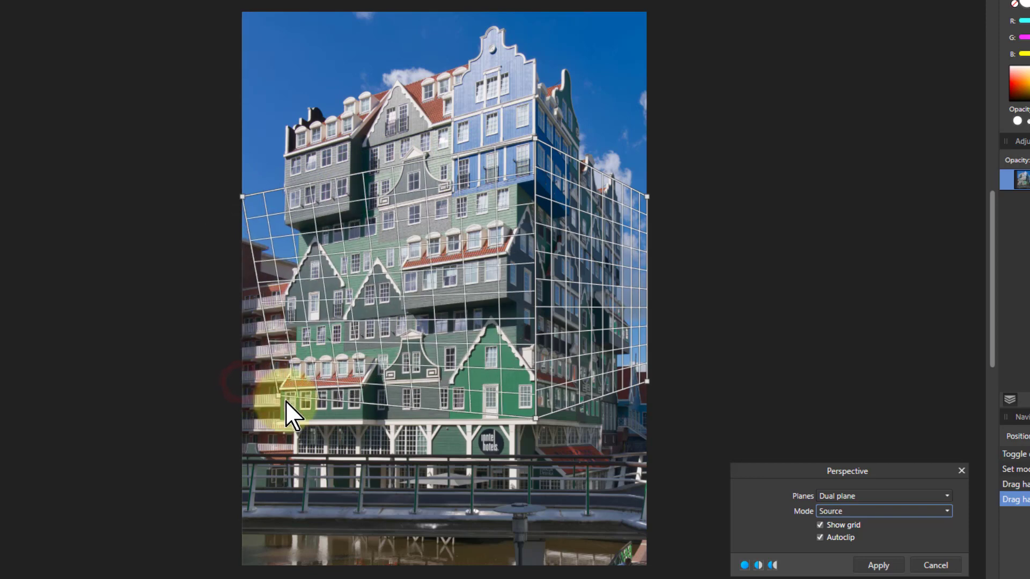
Step: Align the grid's four outer corners with the front facade and the side wall
left_click_drag(291, 417, 253, 417)
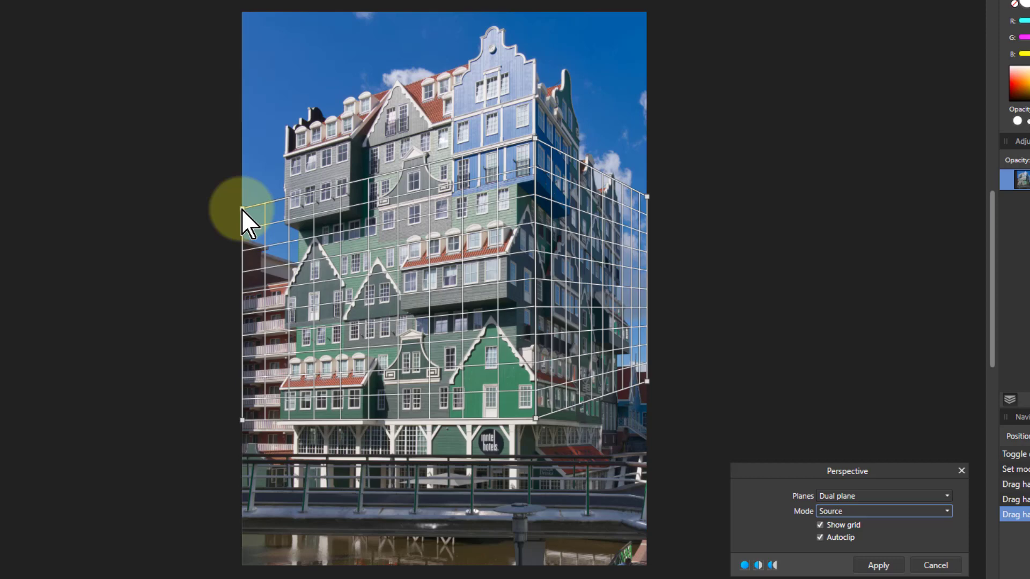
left_click_drag(247, 217, 647, 417)
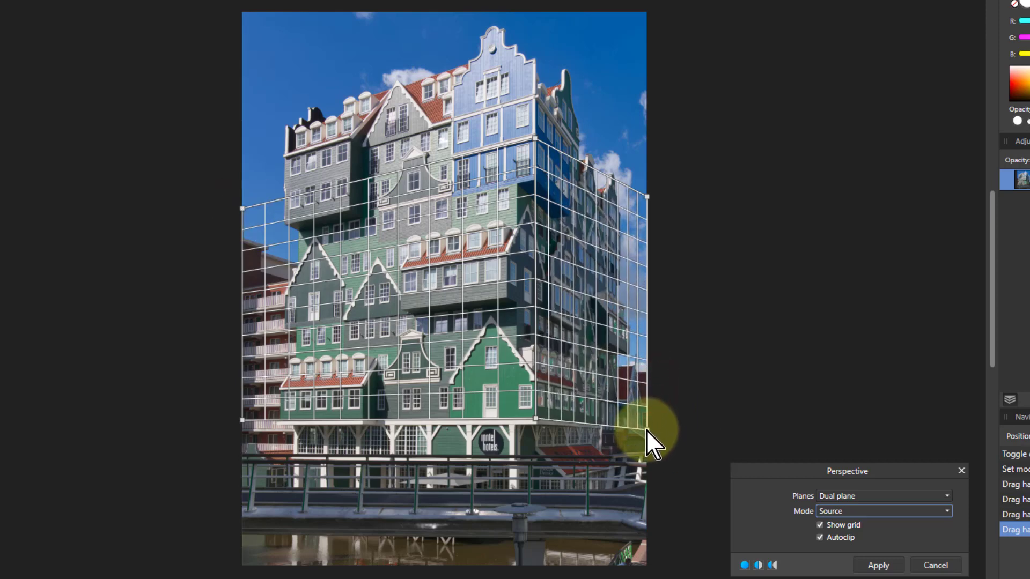
left_click_drag(645, 427, 646, 194)
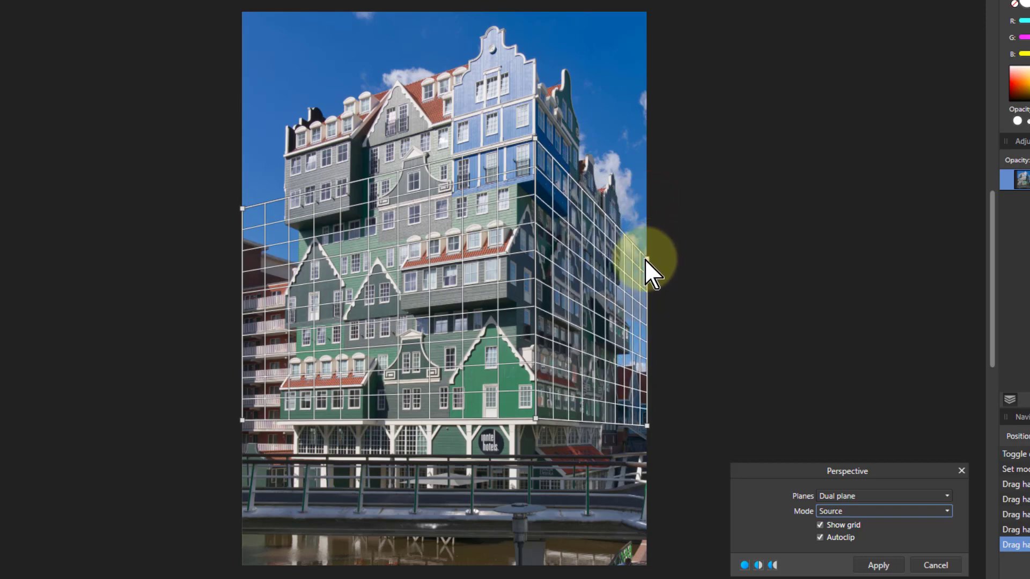
left_click_drag(647, 256, 545, 191)
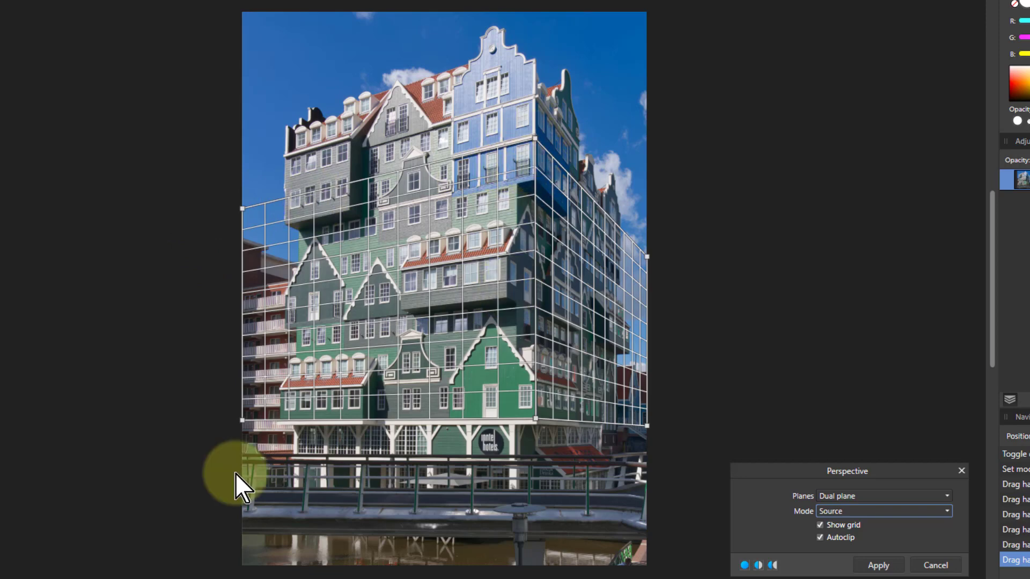
mouse_move(200, 495)
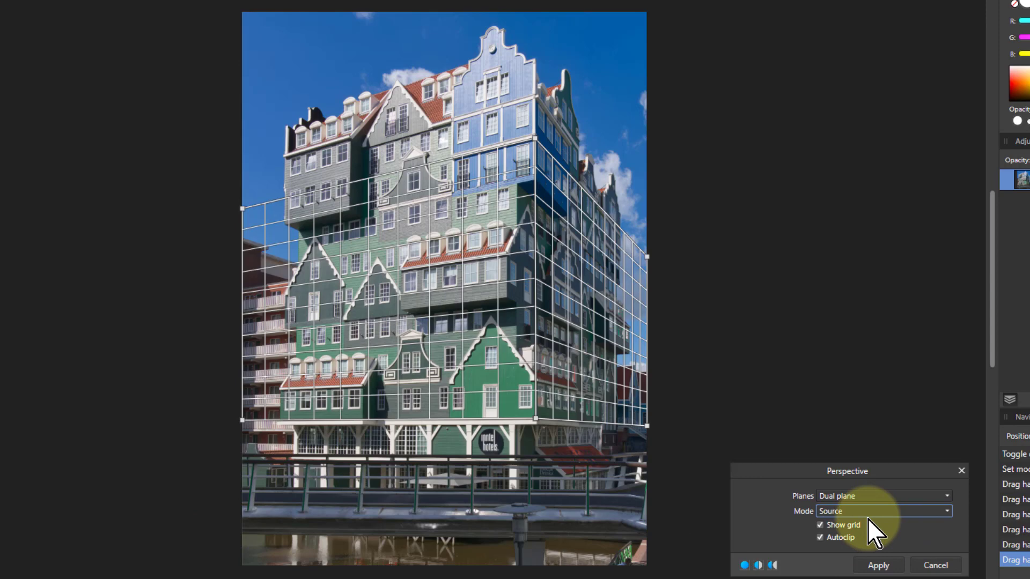
Step: In Destination mode, stand the plane divider upright on the hotel's corner and hide the grid
left_click(883, 511)
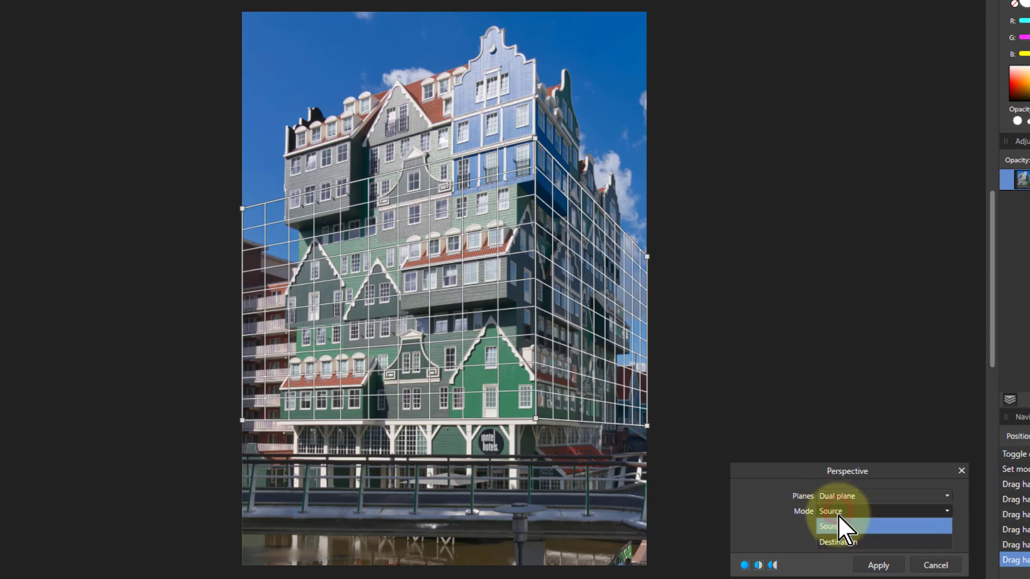
left_click(838, 541)
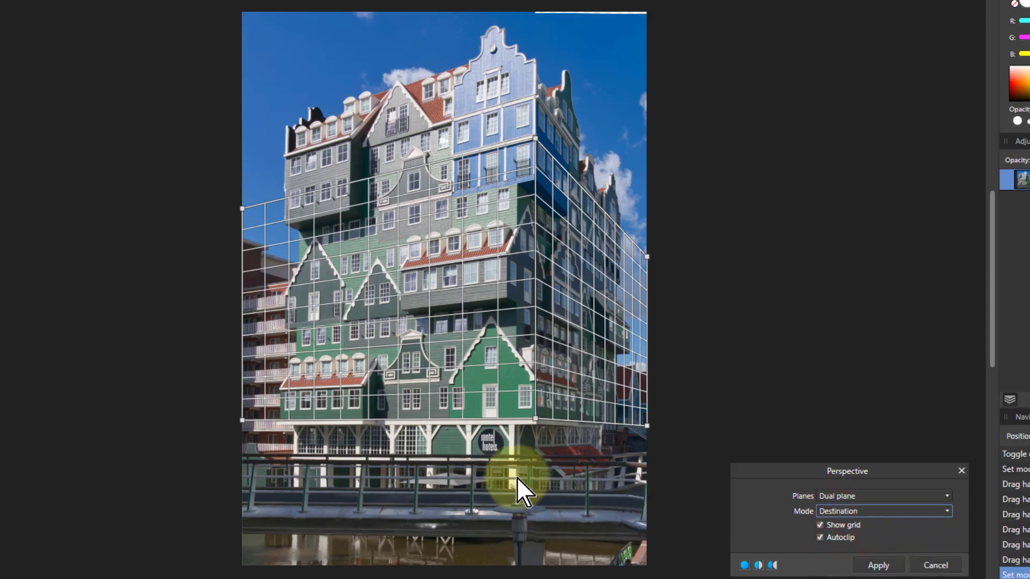
left_click_drag(516, 473, 643, 13)
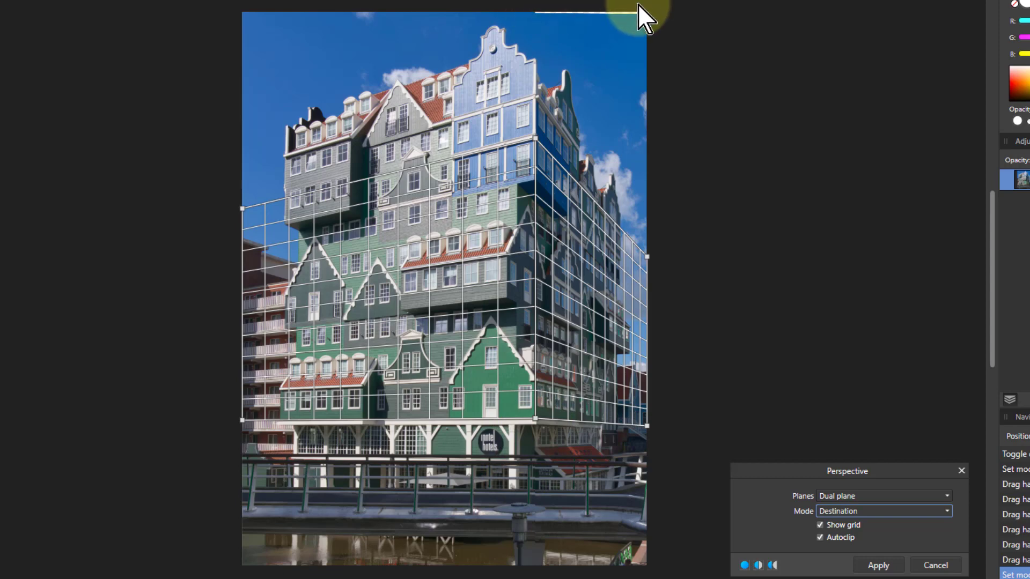
mouse_move(171, 548)
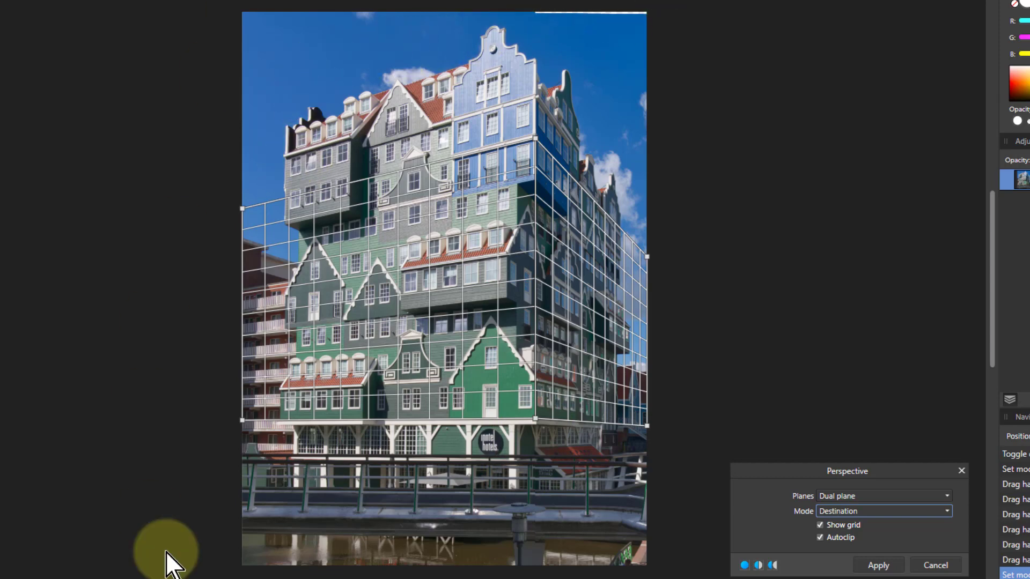
mouse_move(489, 512)
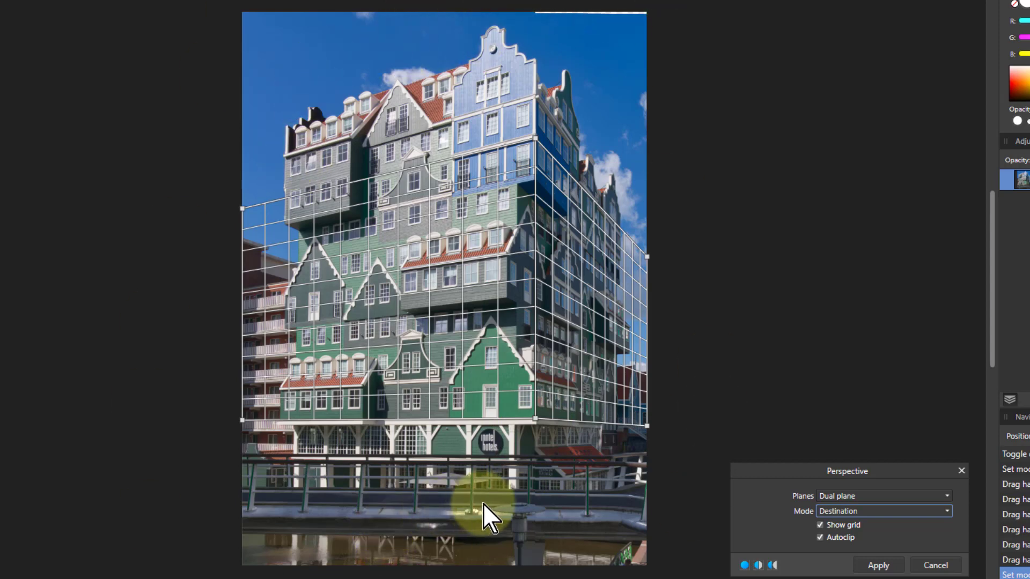
mouse_move(581, 491)
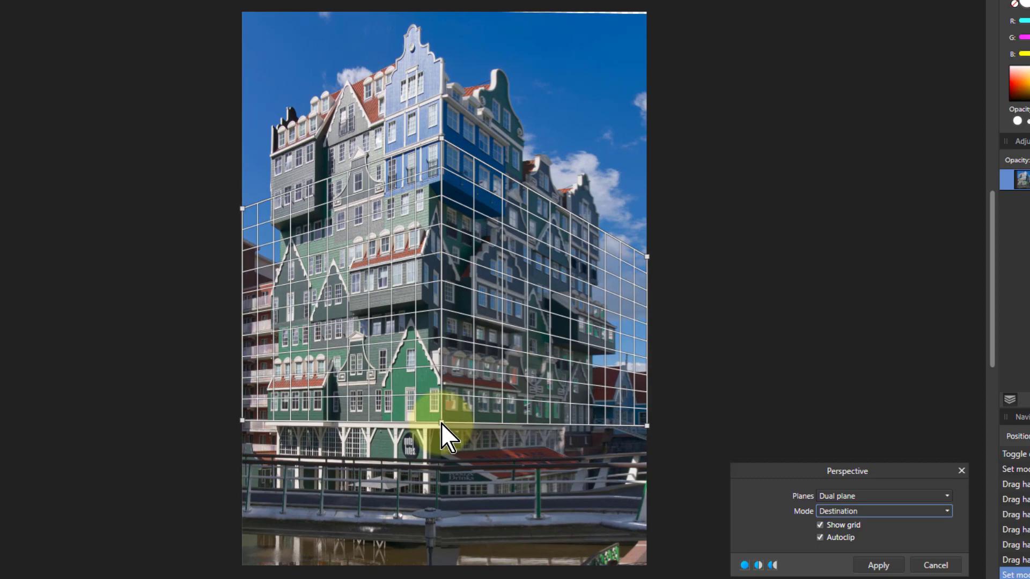
left_click_drag(449, 437, 449, 470)
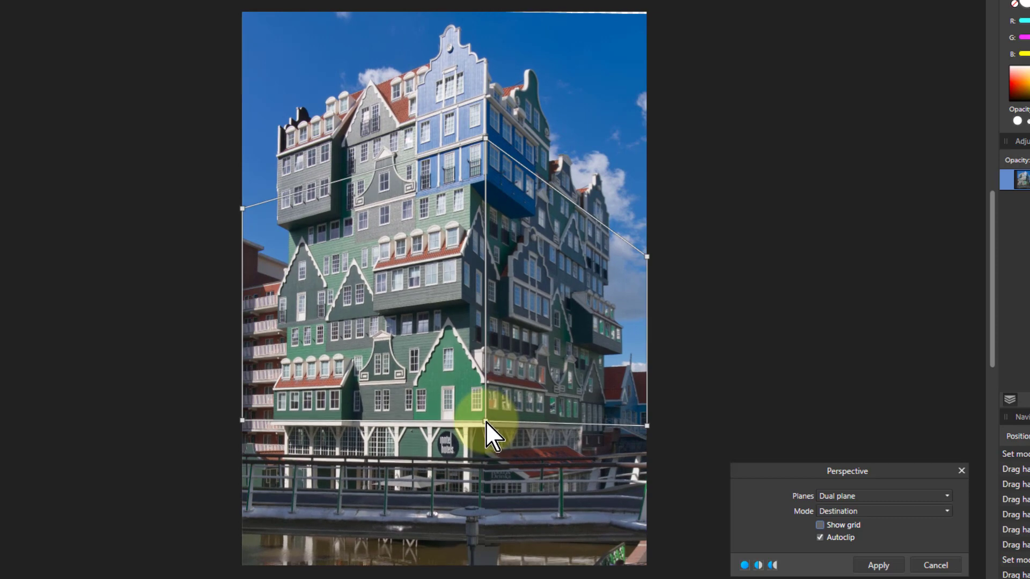
Step: Tilt the left plane's corners and nudge the divider to re-angle the front facade
left_click_drag(489, 430, 241, 209)
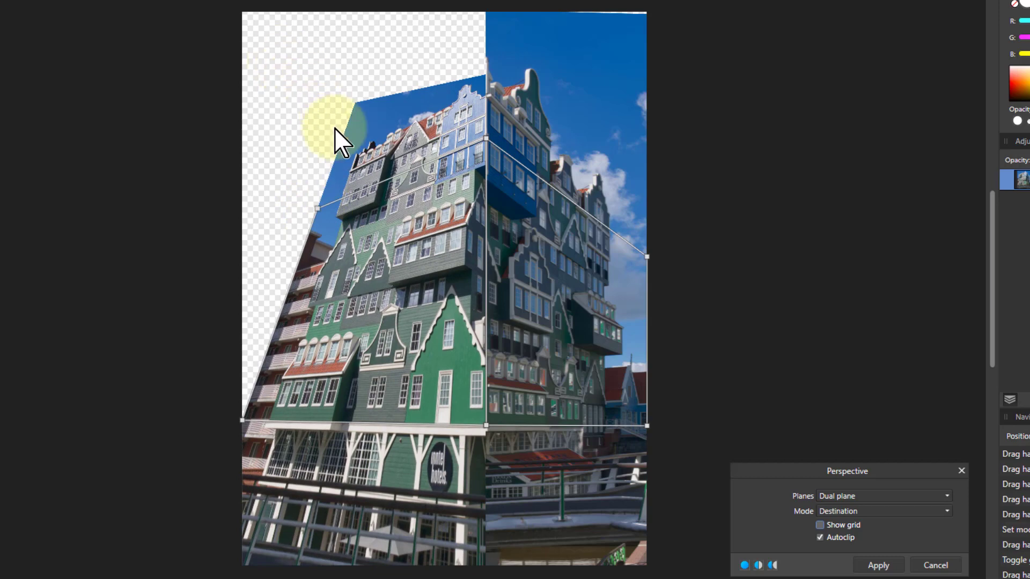
left_click_drag(341, 139, 254, 217)
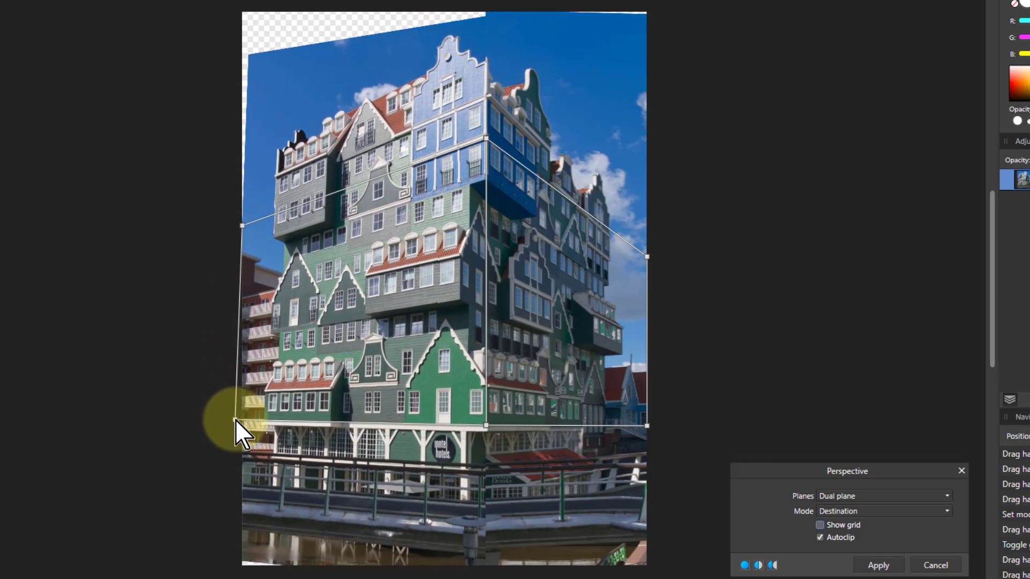
left_click_drag(236, 427, 493, 427)
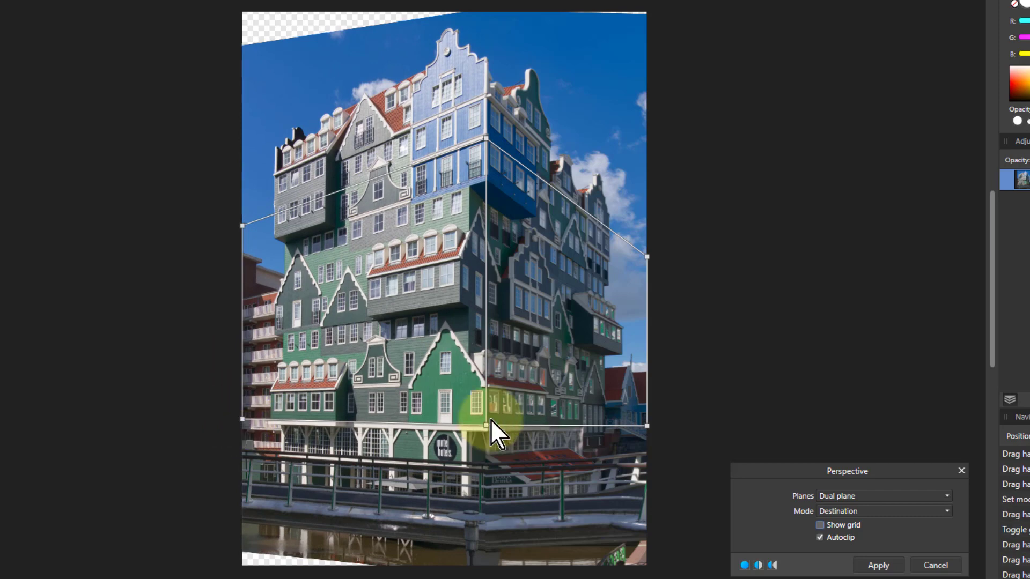
left_click_drag(495, 431, 491, 433)
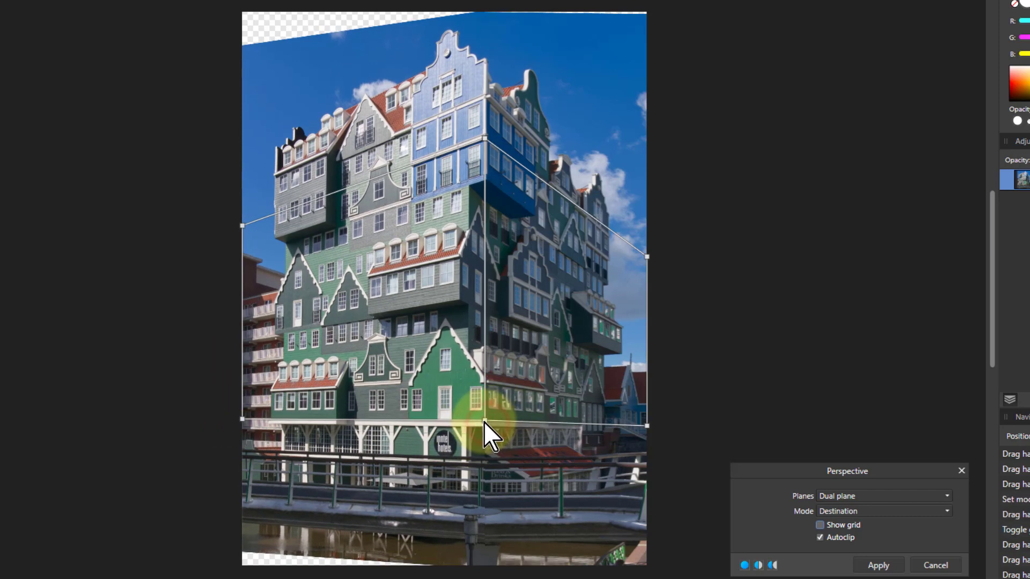
left_click_drag(489, 430, 417, 489)
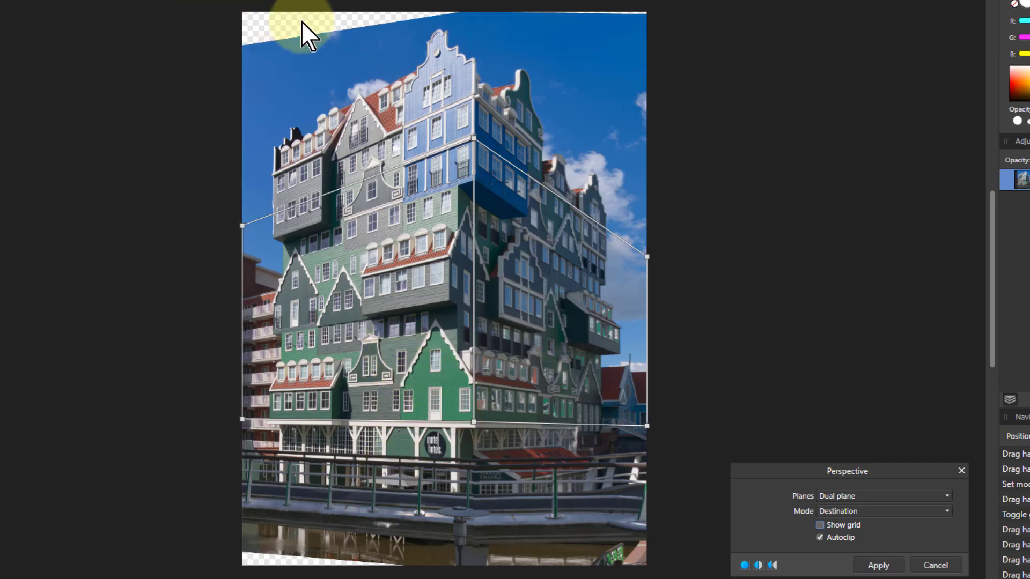
mouse_move(764, 545)
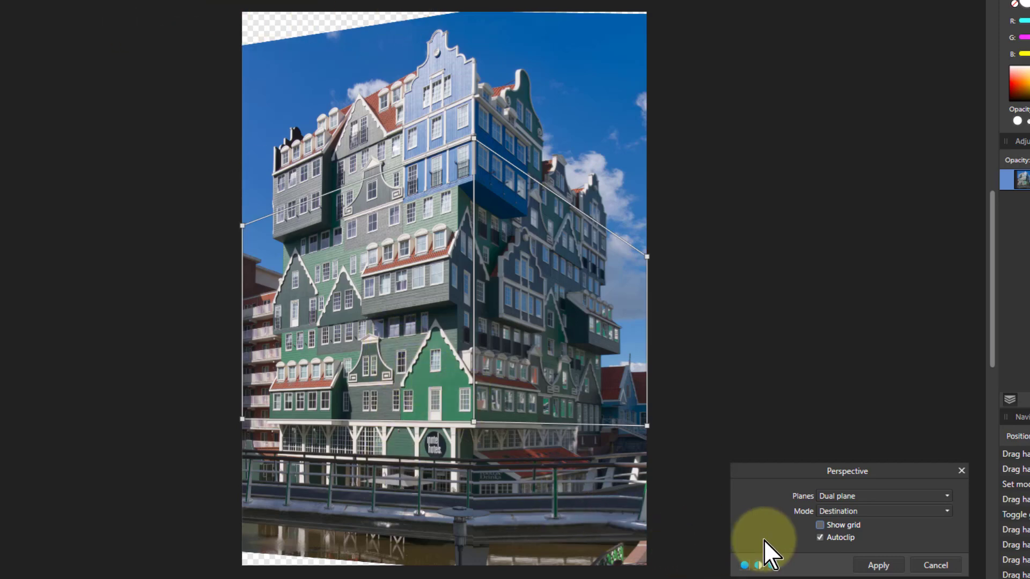
Step: Apply the perspective warp, rasterise the layer, and select the partially transparent edge areas via Alpha Range
left_click(878, 565)
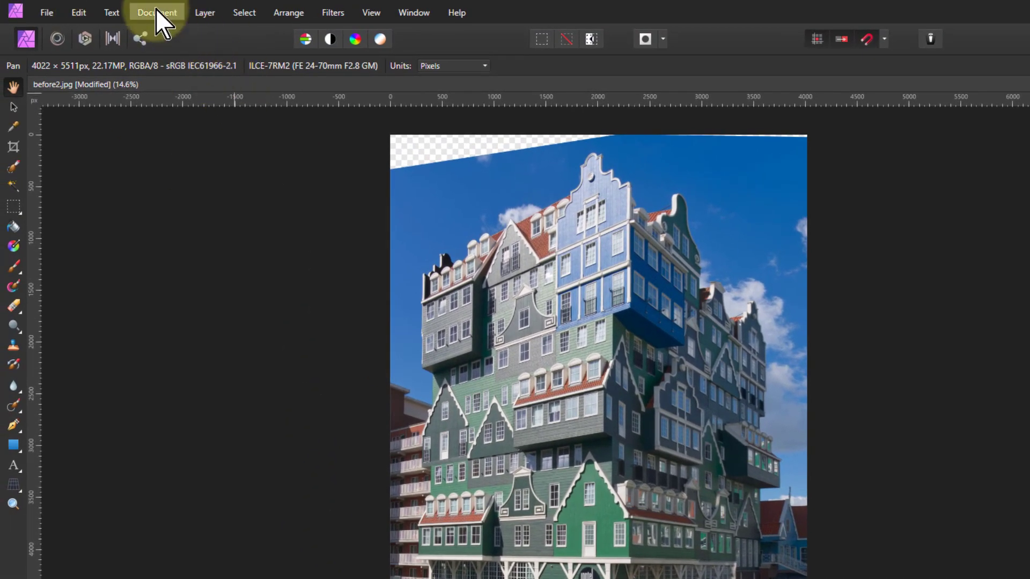
left_click(204, 12)
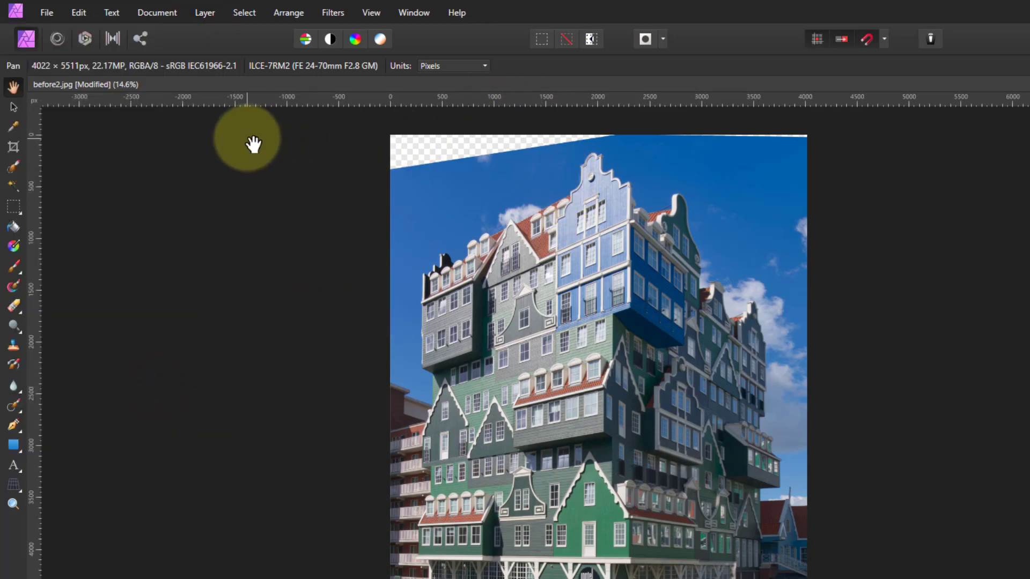
left_click(243, 12)
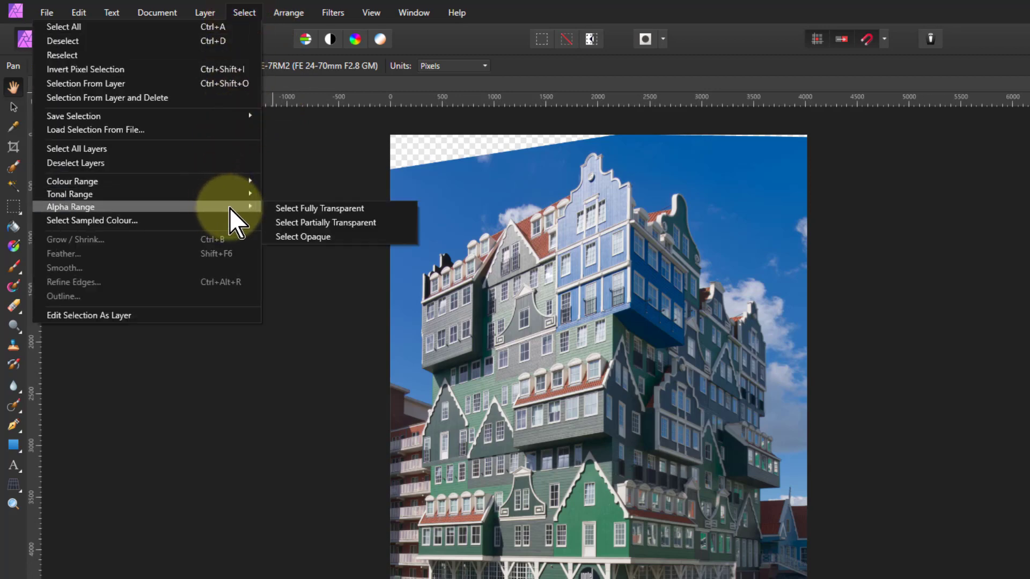
mouse_move(325, 222)
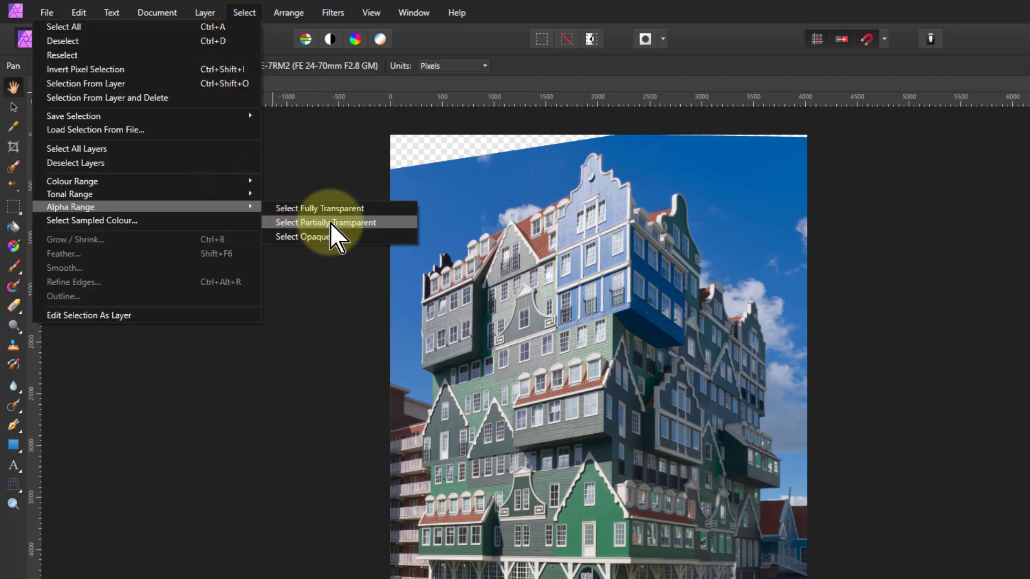
left_click(324, 223)
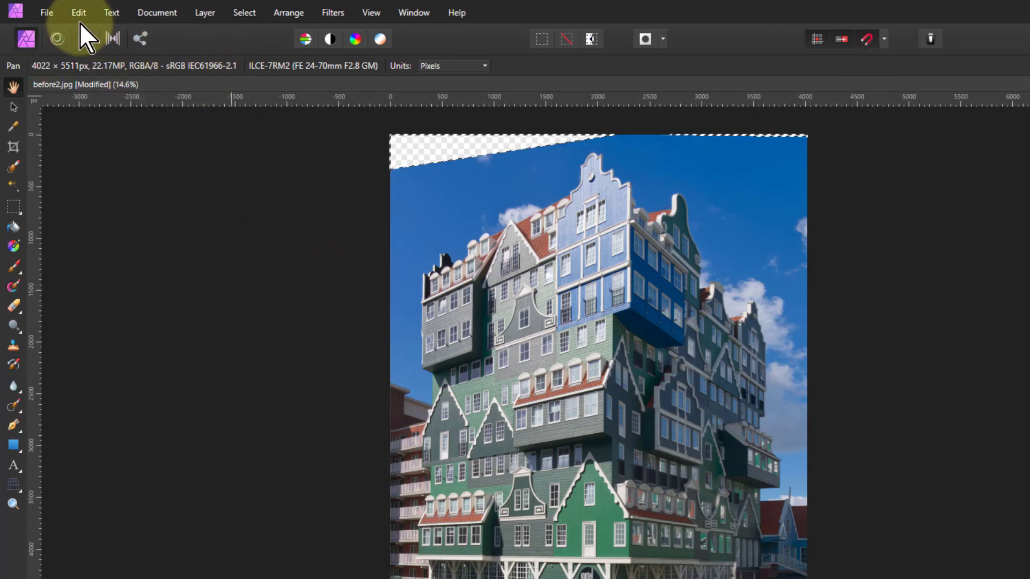
Step: Inpaint the selected transparent wedges so sky and scenery fill them edge to edge
left_click(78, 12)
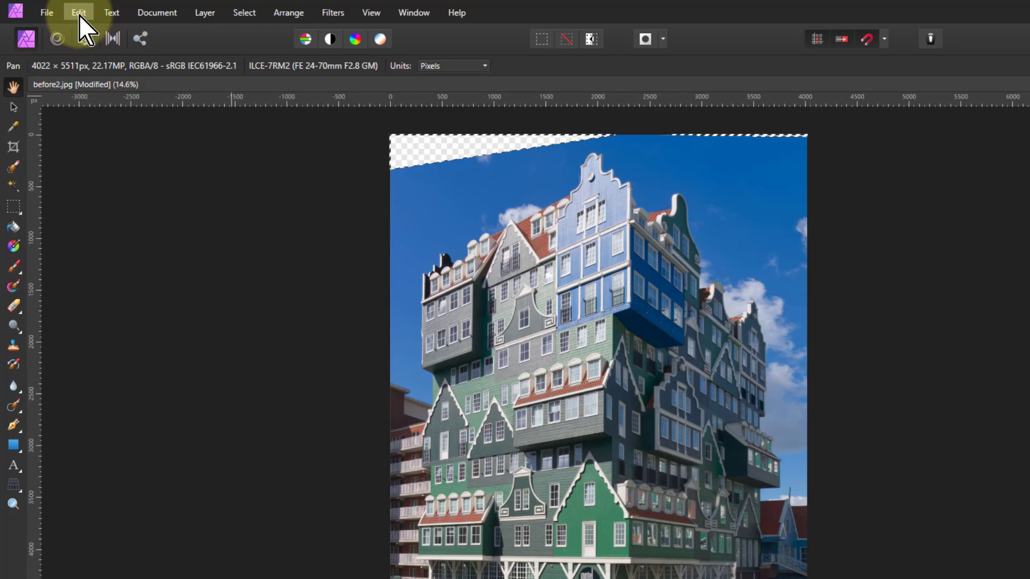
left_click(79, 11)
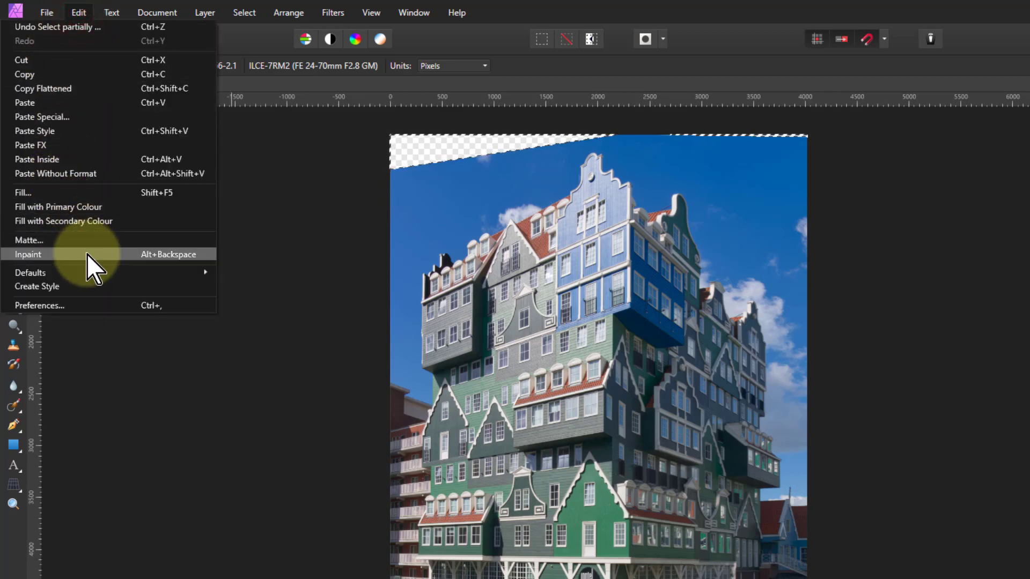
left_click(28, 255)
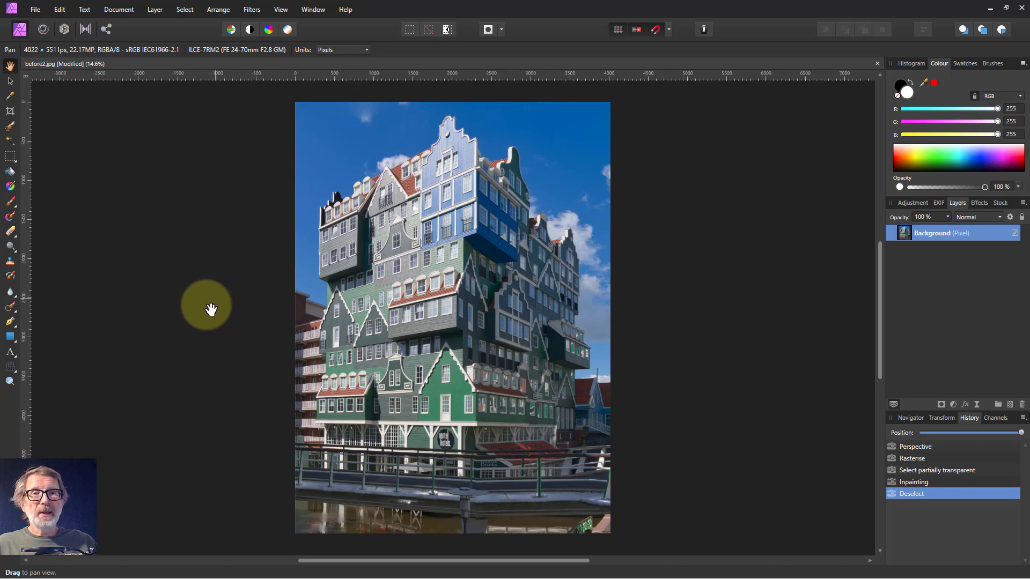
mouse_move(231, 308)
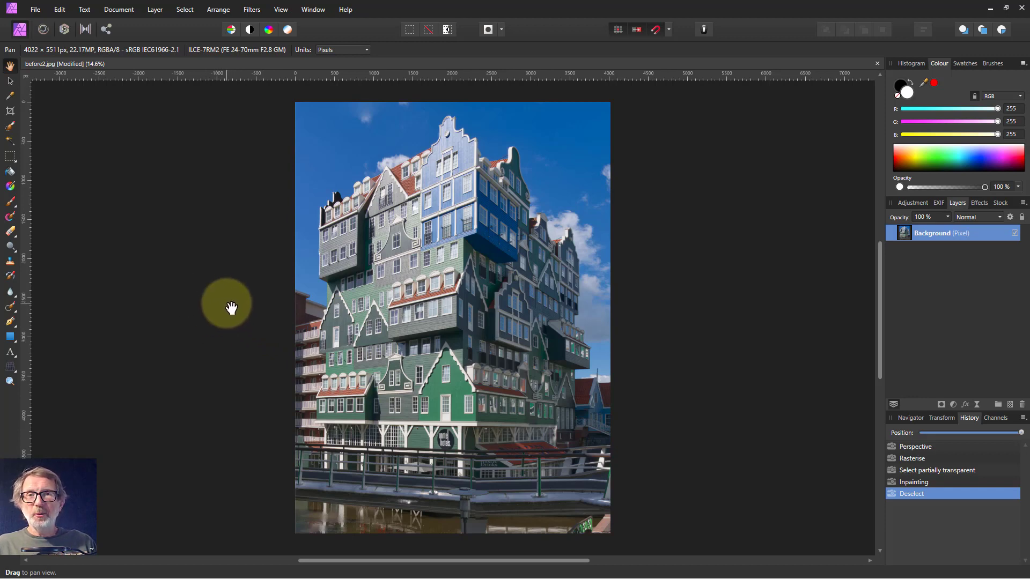